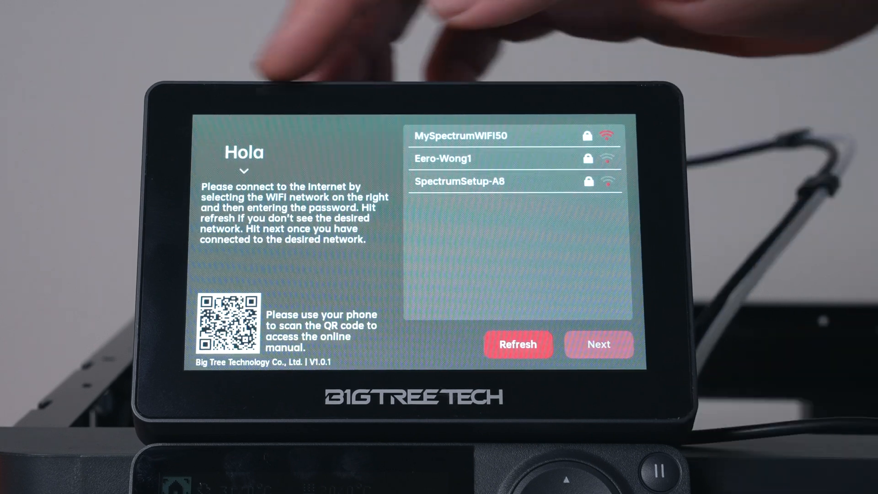
# Join the chosen Wi-Fi network and continue with Next to the home screen
pyautogui.click(243, 170)
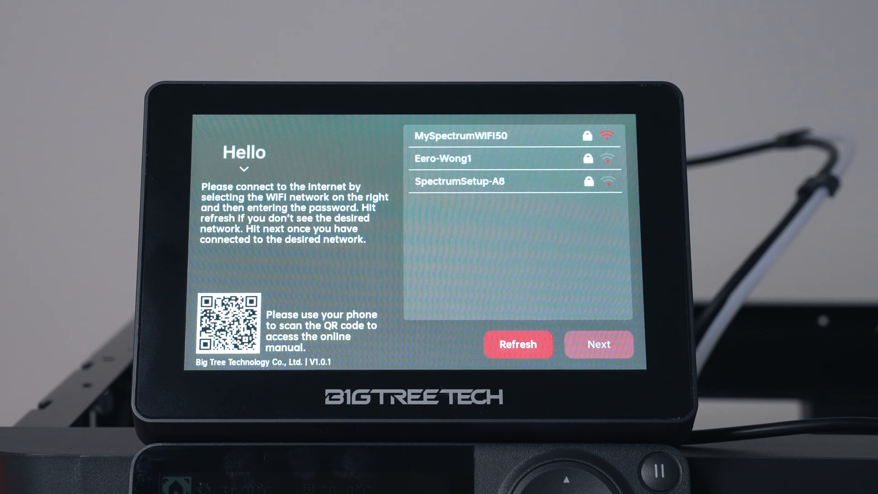
pyautogui.click(598, 343)
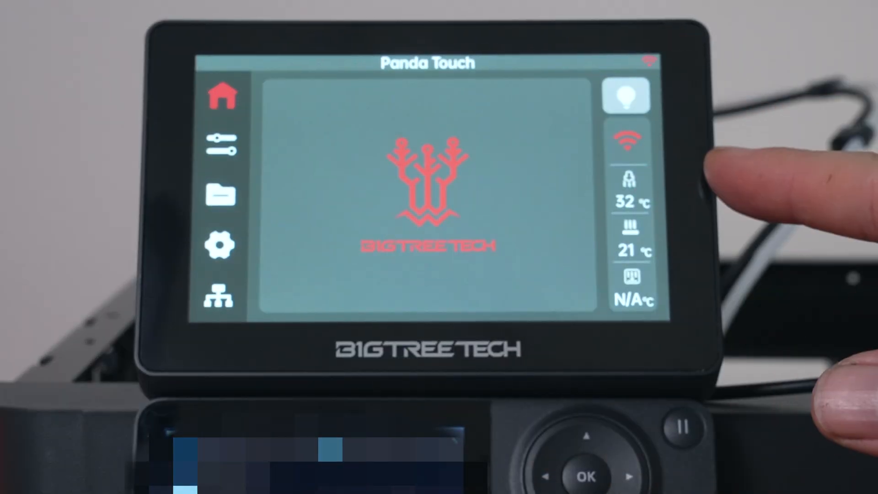
# Toggle the printer light and start preheating nozzle to 200 °C, bed to 60 °C
pyautogui.click(627, 95)
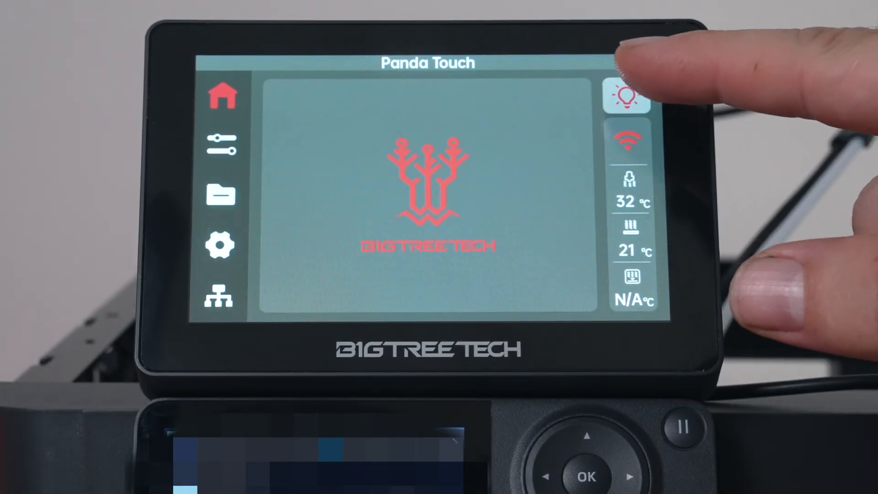
pyautogui.click(626, 96)
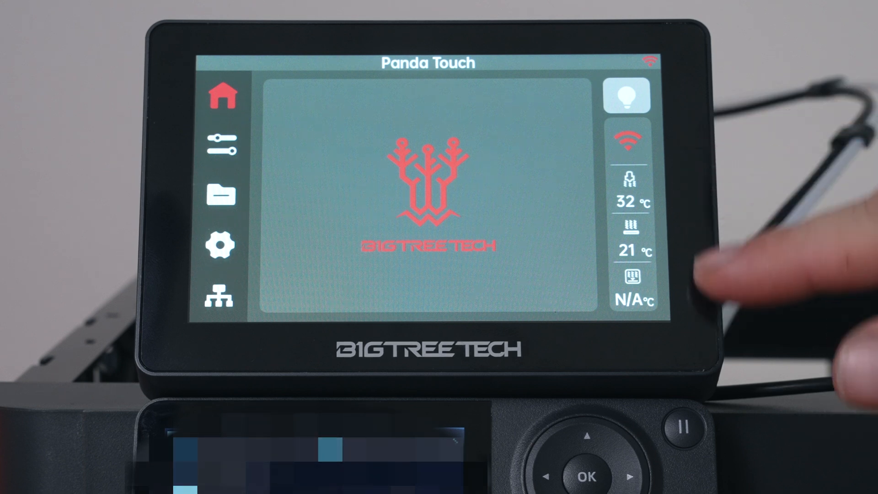
pyautogui.click(222, 141)
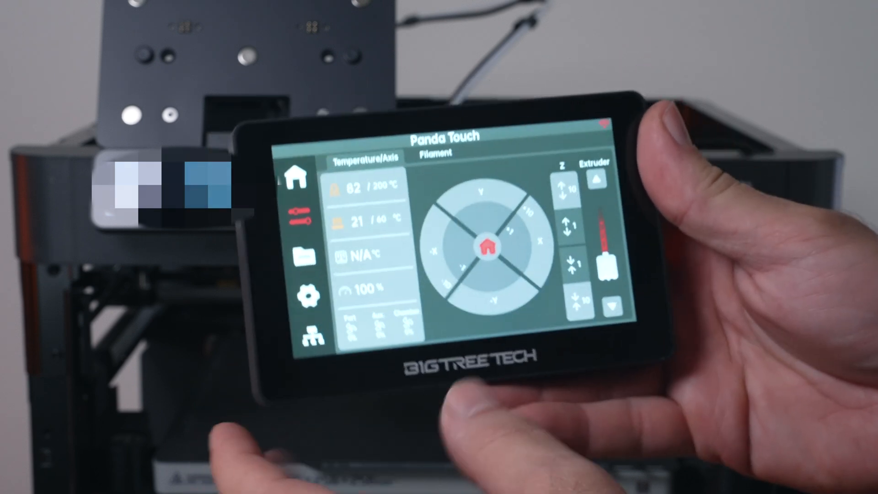
# Show the Filament page with its load and unload options
pyautogui.click(434, 154)
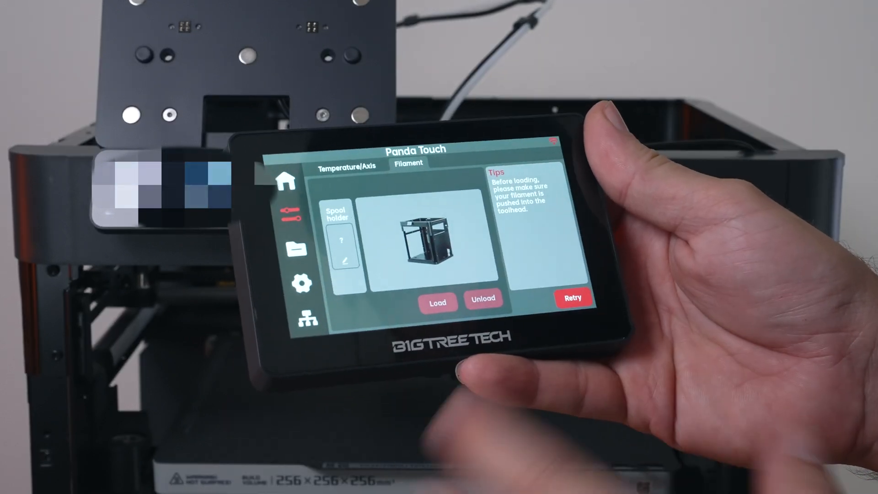